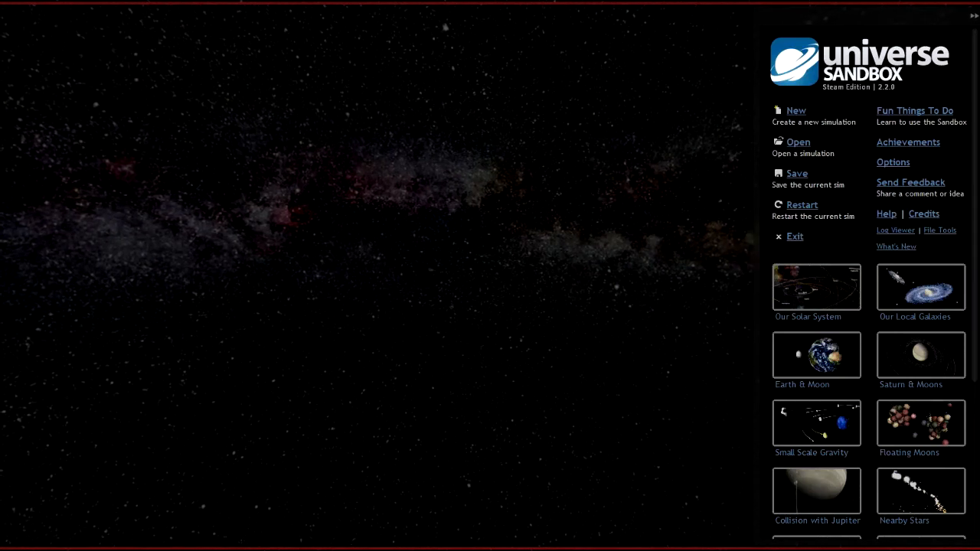
Start the Our Solar System simulation, zoom out, and target Earth in the view
scroll(down, 3)
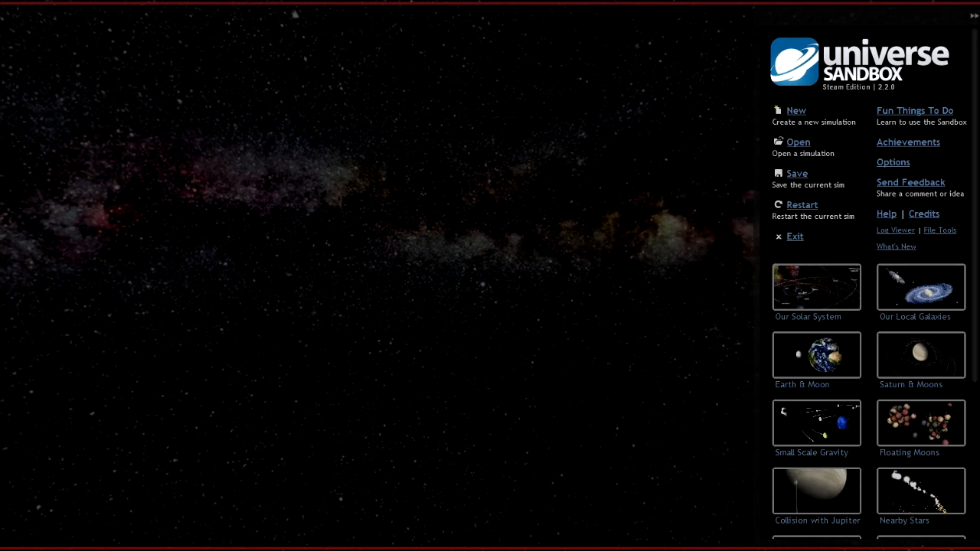
click(816, 287)
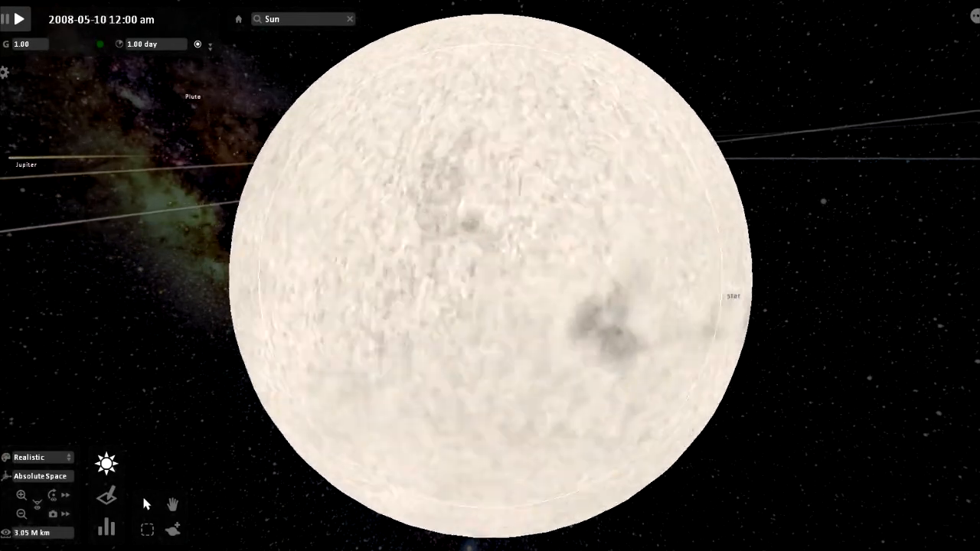
scroll(down, 3)
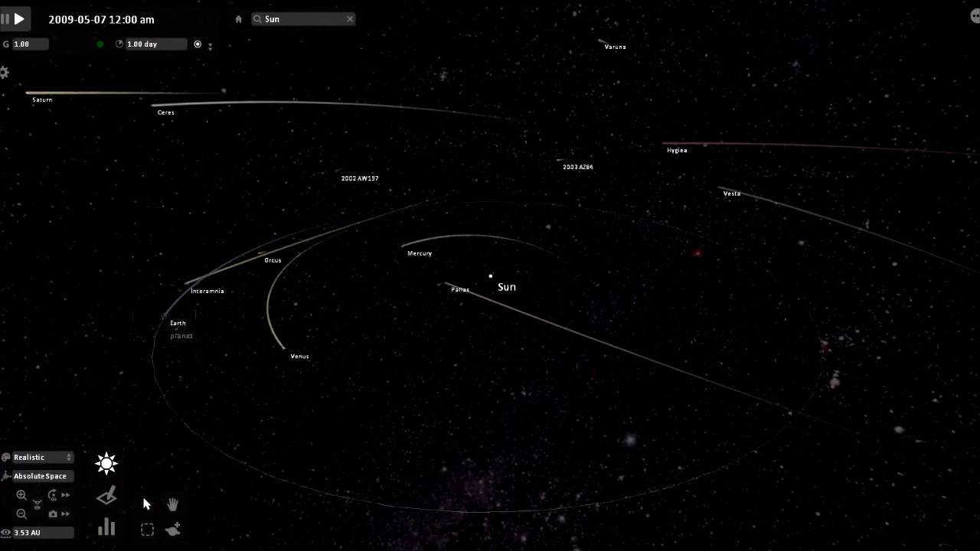
click(177, 322)
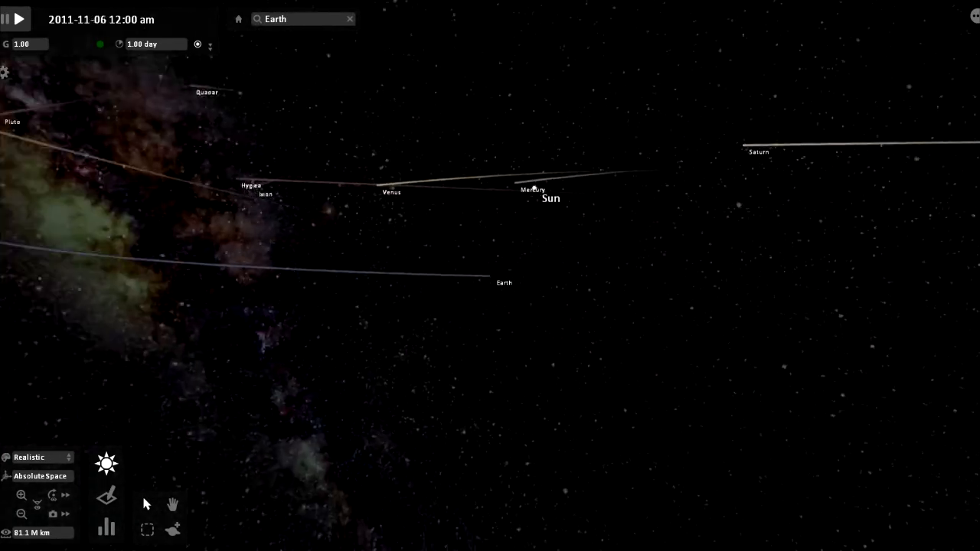
Select the Sun to show its properties next to the Stars palette
click(550, 197)
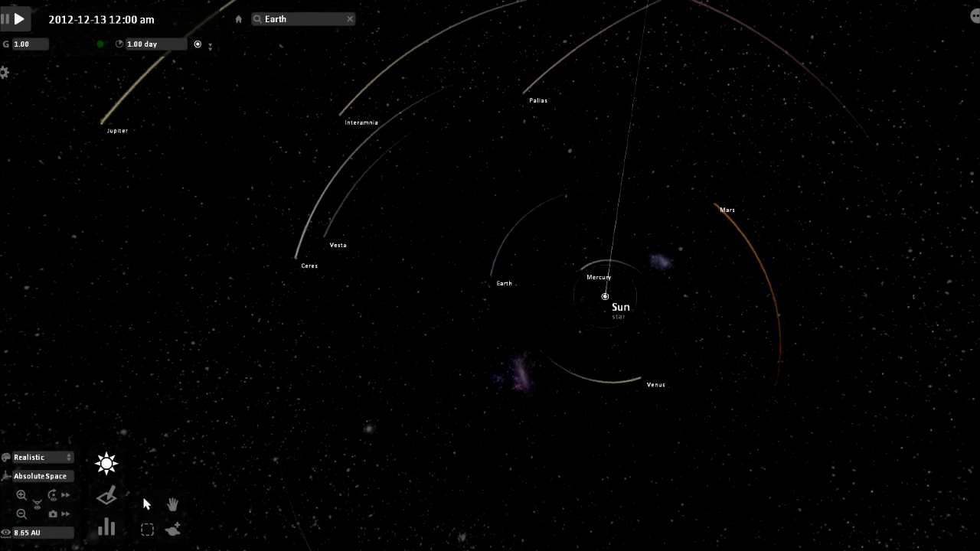
click(620, 307)
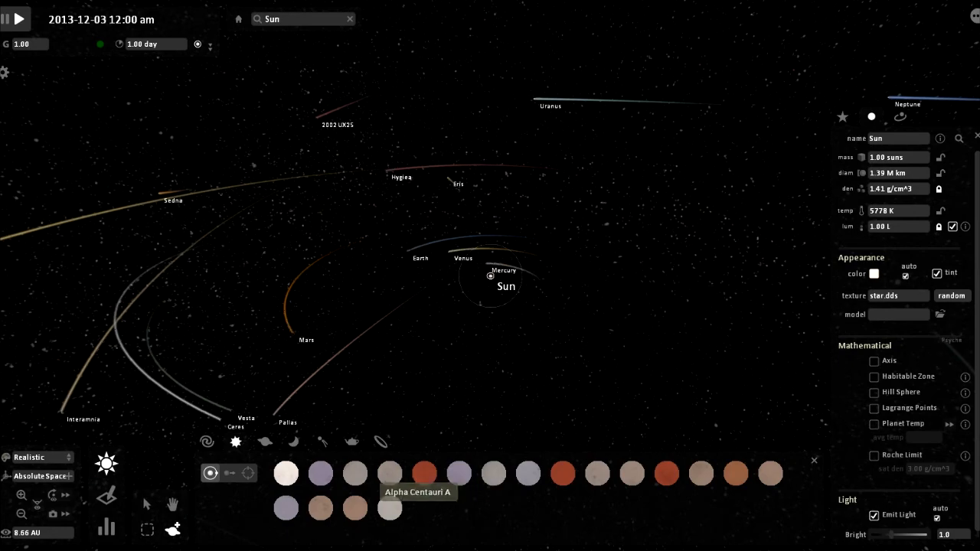
Pick Antares from the Stars palette and place giant copies near the Sun
click(354, 474)
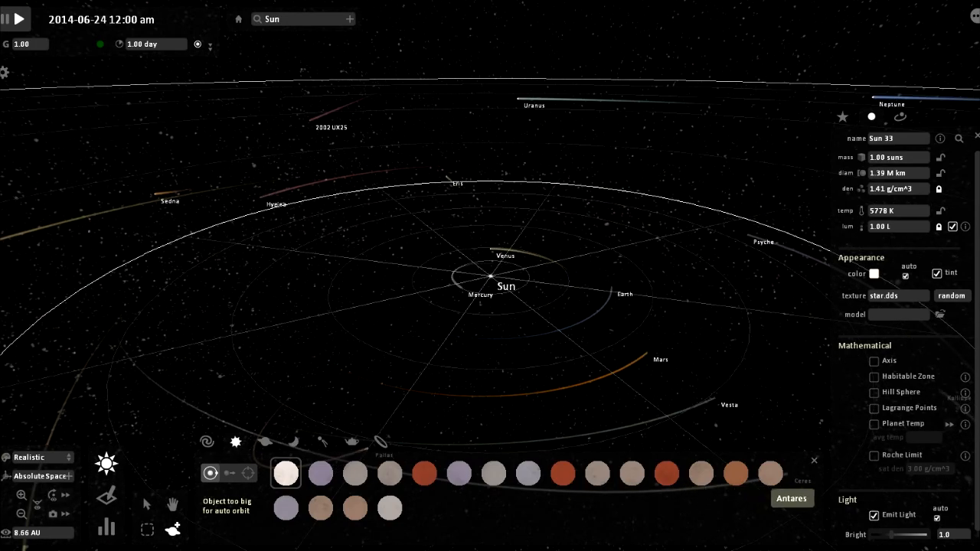
click(736, 473)
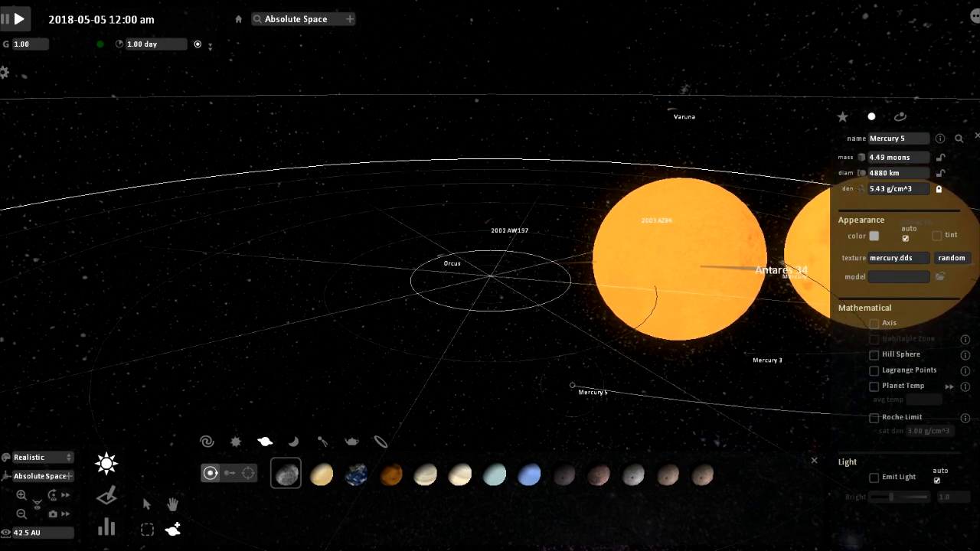
Place many Saturn copies, then Ixion dwarf planet copies, around the system
click(459, 474)
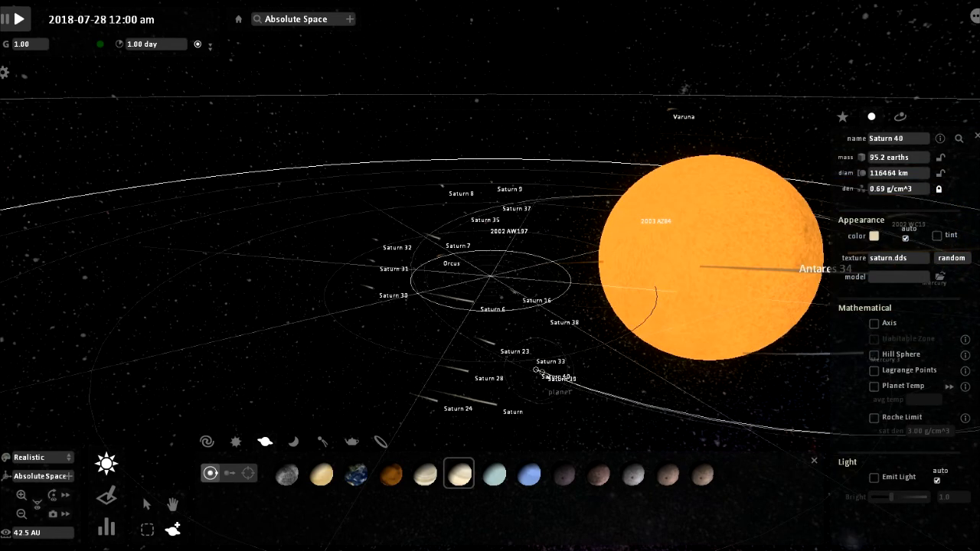
click(354, 474)
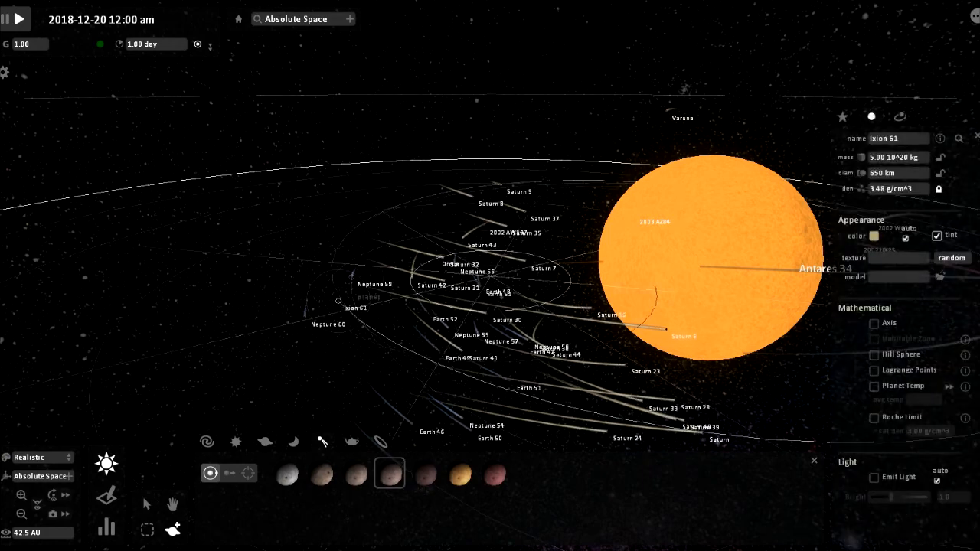
click(19, 19)
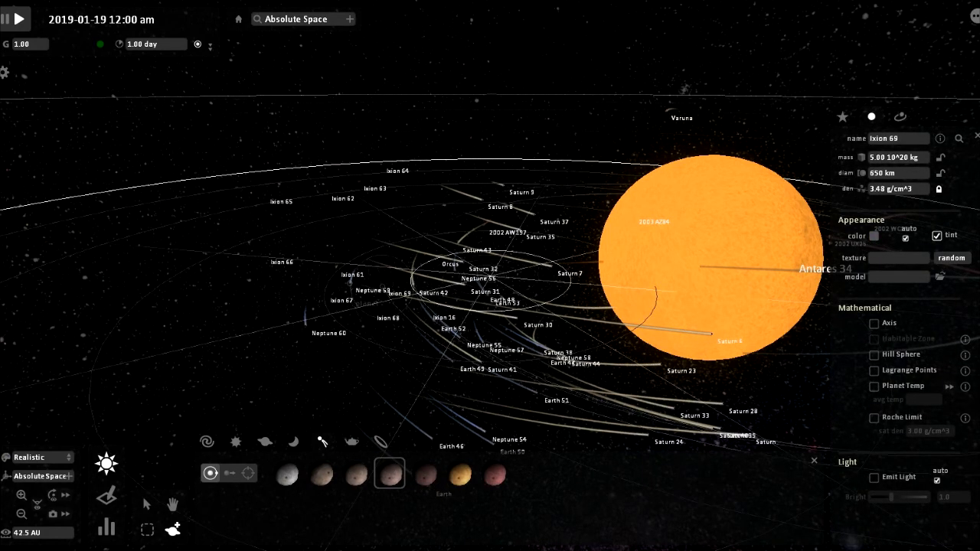
click(16, 19)
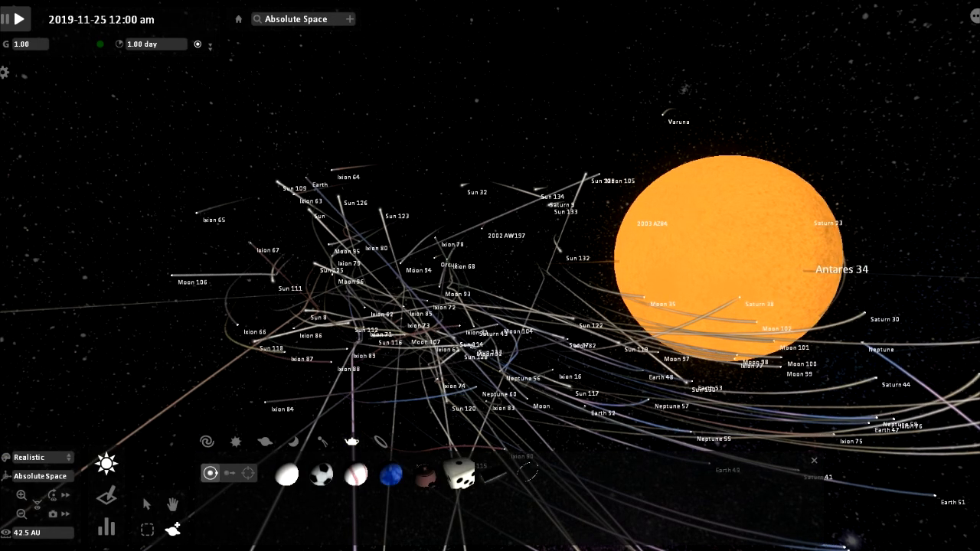
Switch the Add panel back to the Planets category
click(460, 474)
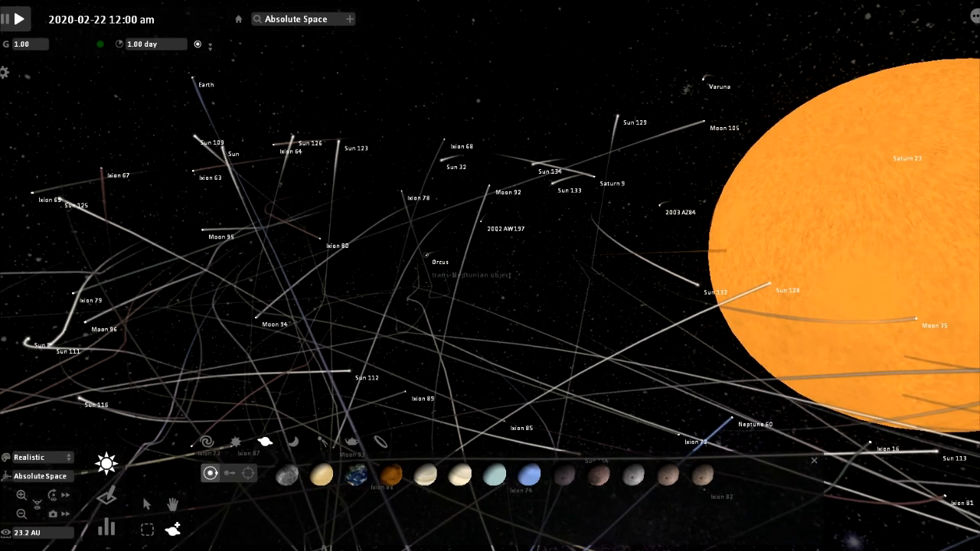
Target the dwarf planet Orcus and display its properties and orbital elements
click(441, 262)
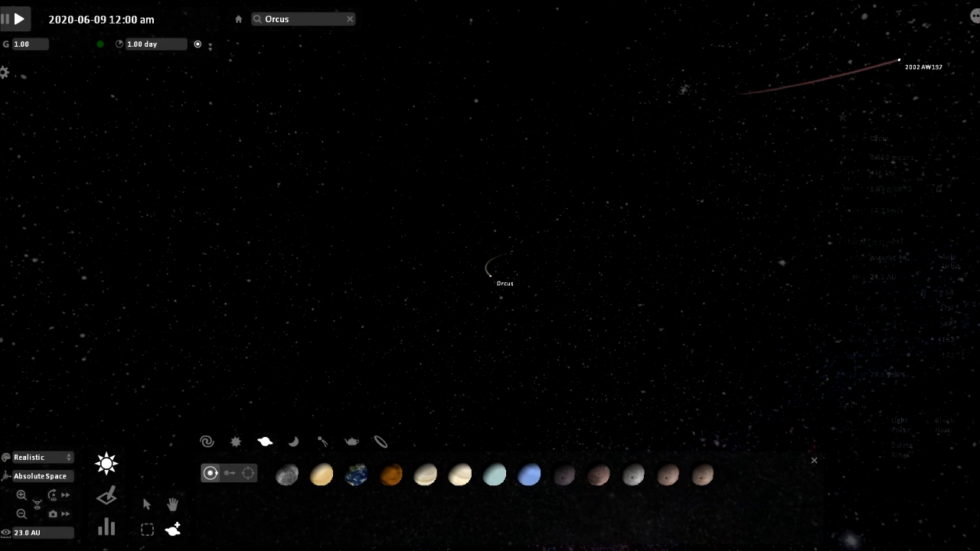
click(490, 275)
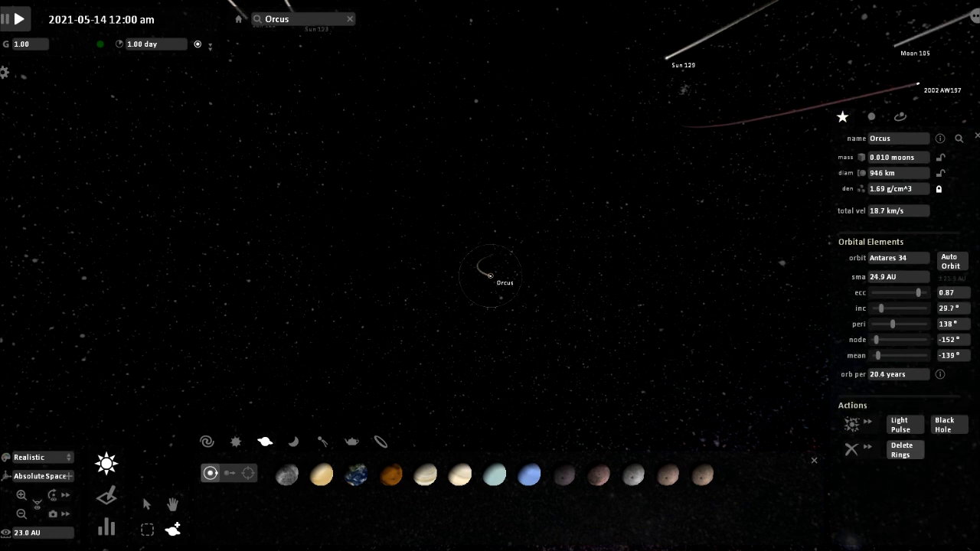
Pick Earth from the Planets palette and place it orbiting Orcus
click(944, 424)
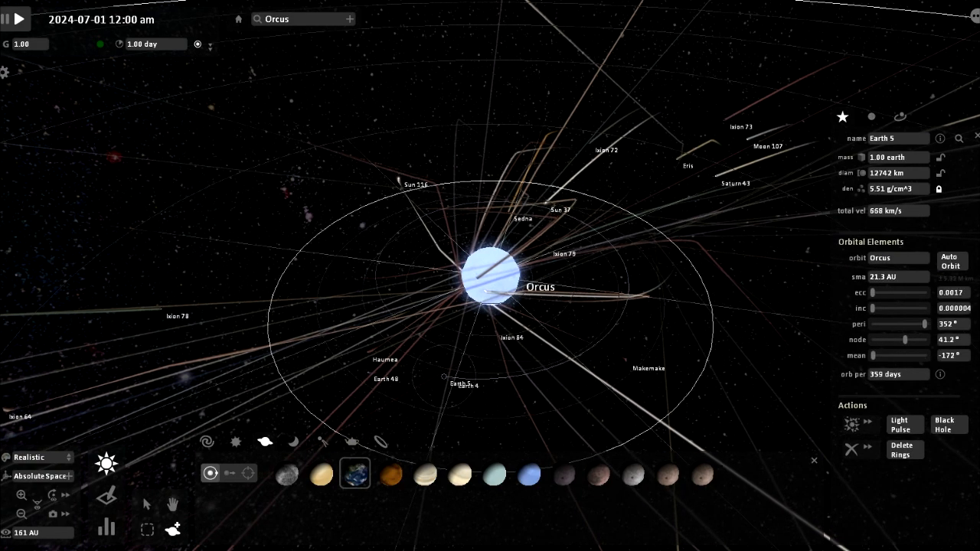
Open the Galaxies palette and choose a galaxy thumbnail to add
click(20, 20)
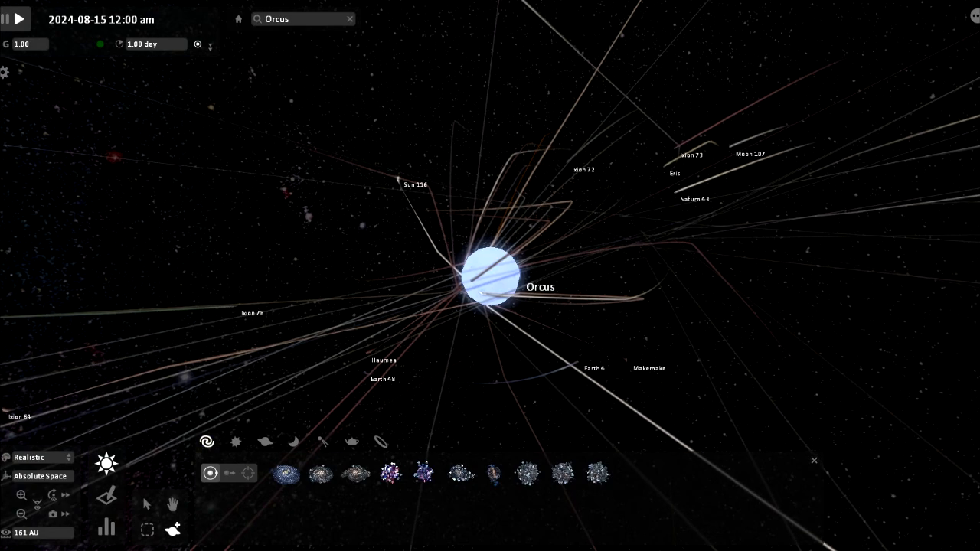
click(320, 474)
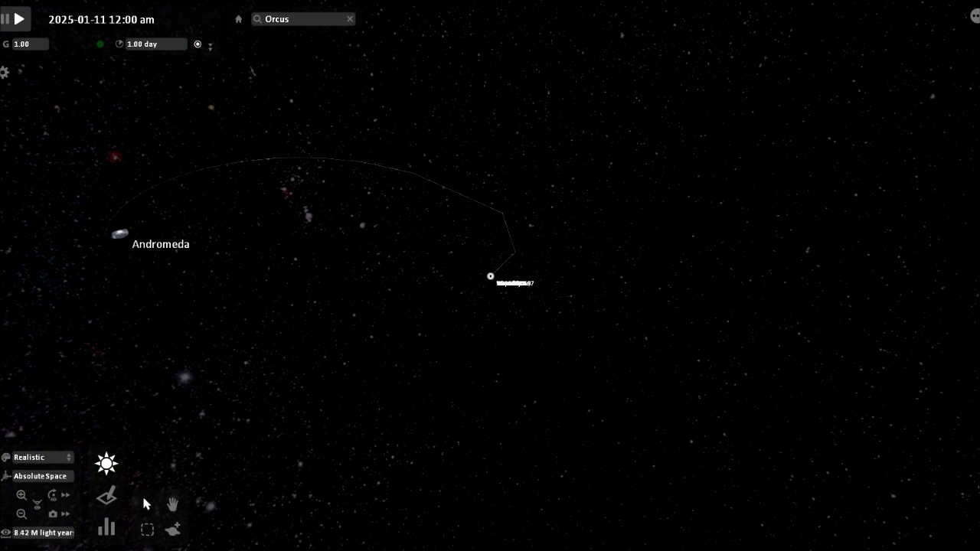
Select the Andromeda galaxy so its stars and properties fill the view
click(119, 233)
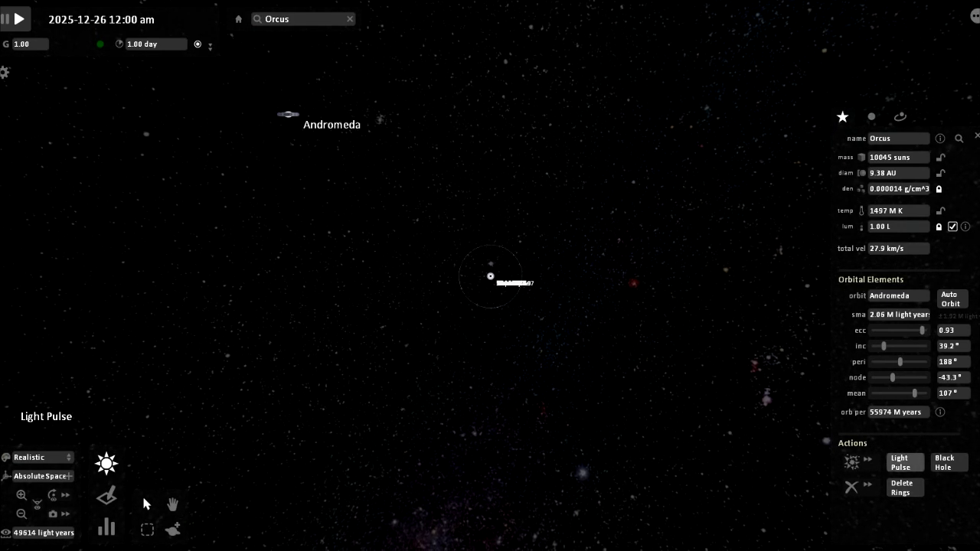
click(904, 462)
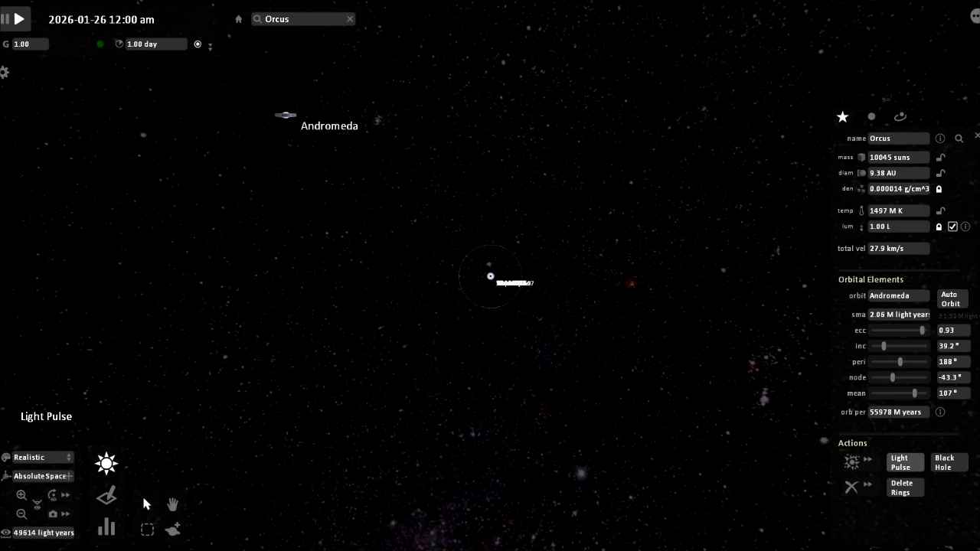
click(950, 462)
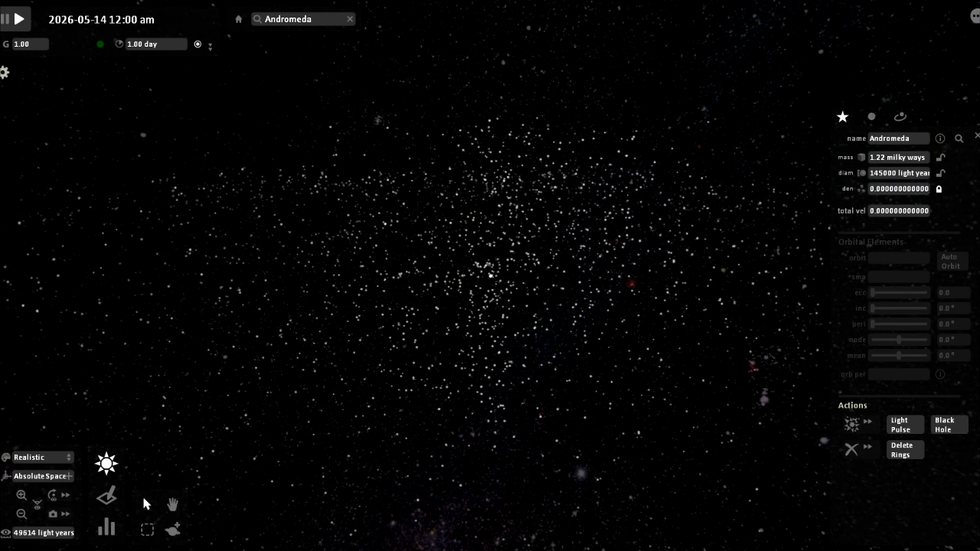
mouse_move(147, 530)
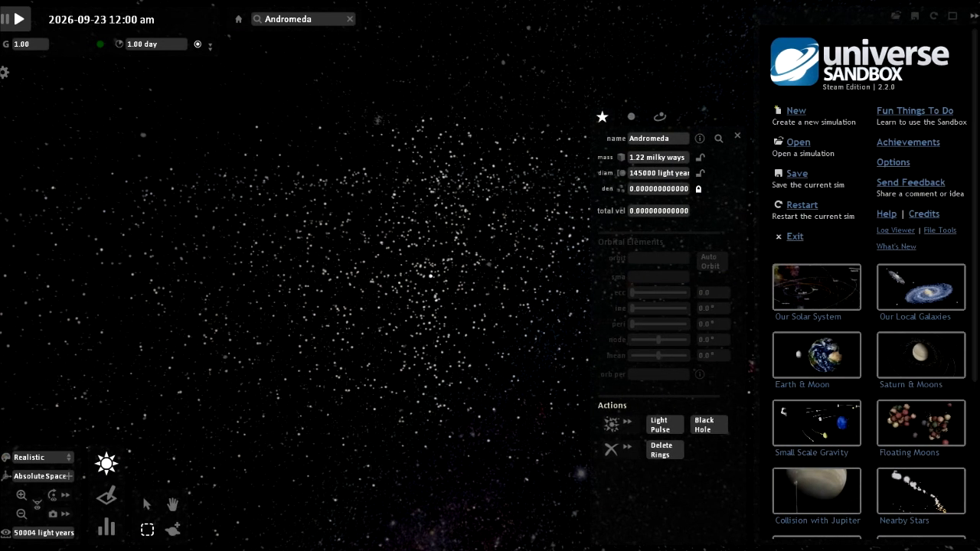
Open the Fun Things To Do tutorial list from the main menu
click(798, 141)
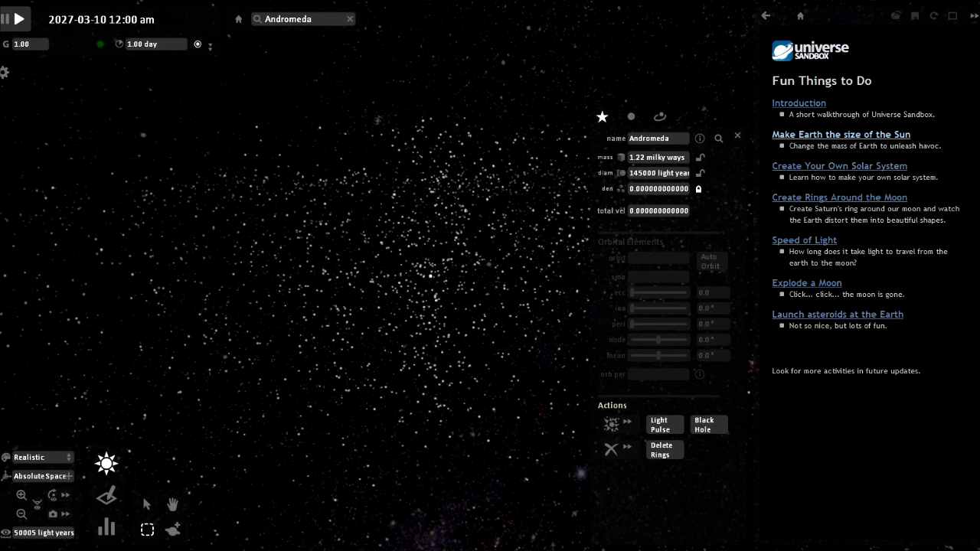
Launch the 'Make Earth the size of the Sun' tutorial in edit mode, focused on Earth
click(841, 134)
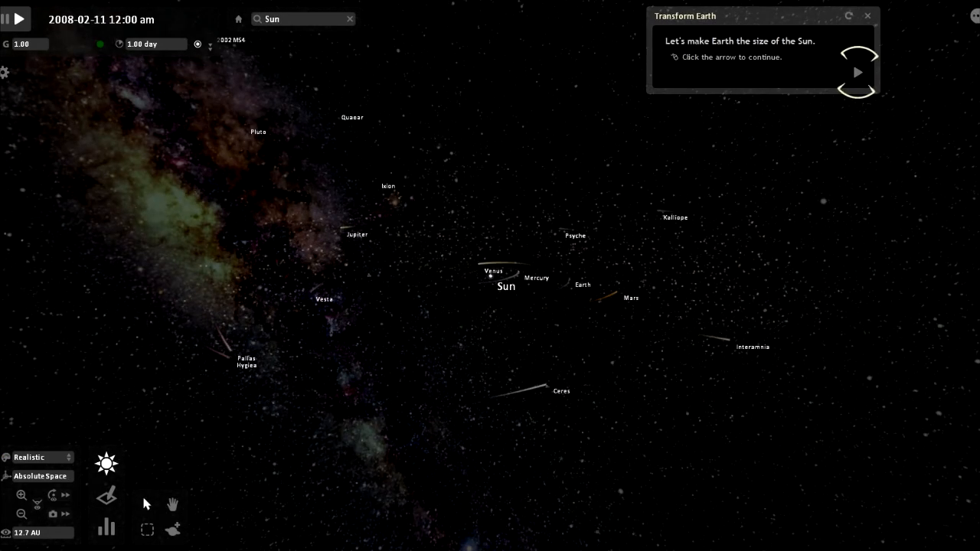
click(857, 72)
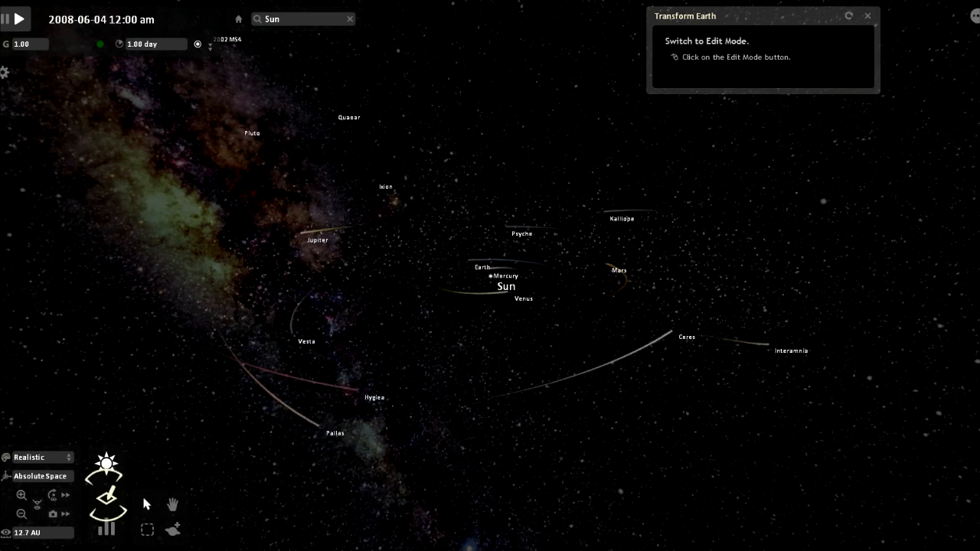
click(106, 495)
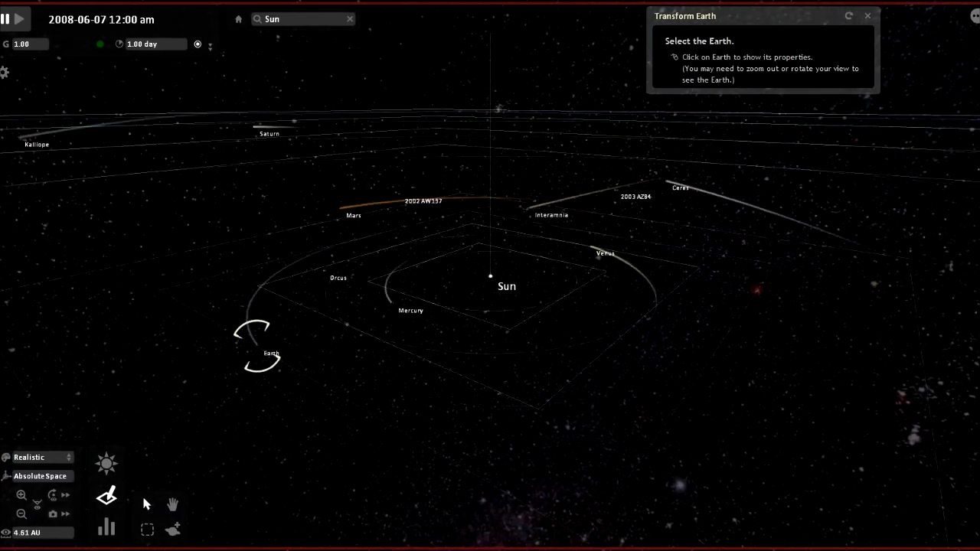
click(271, 353)
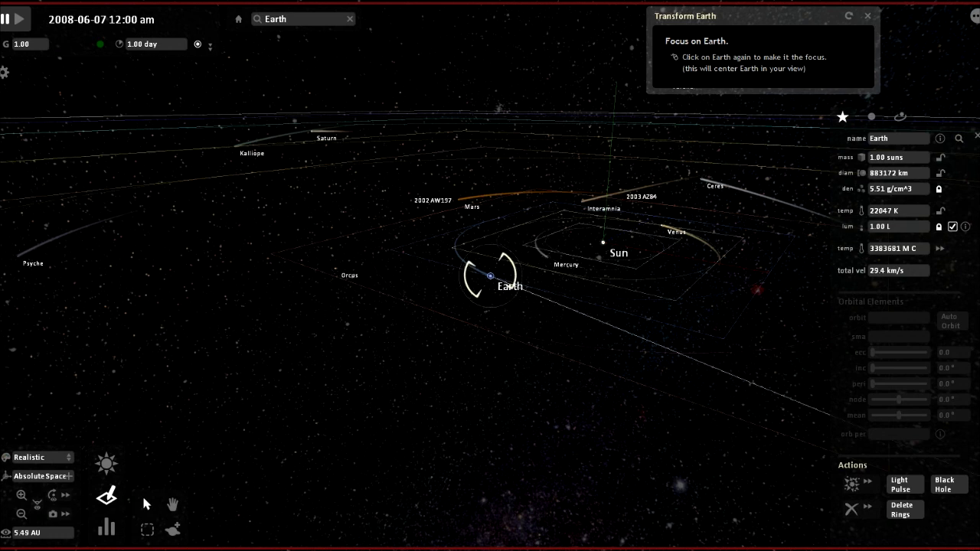
click(490, 276)
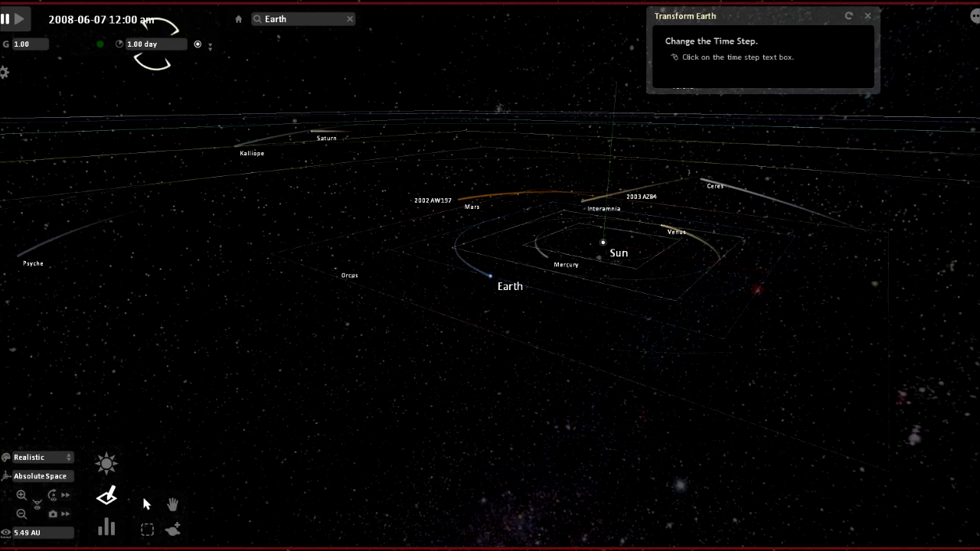
Reduce the time step to 12.0 hours per step and resume Live Mode
click(142, 44)
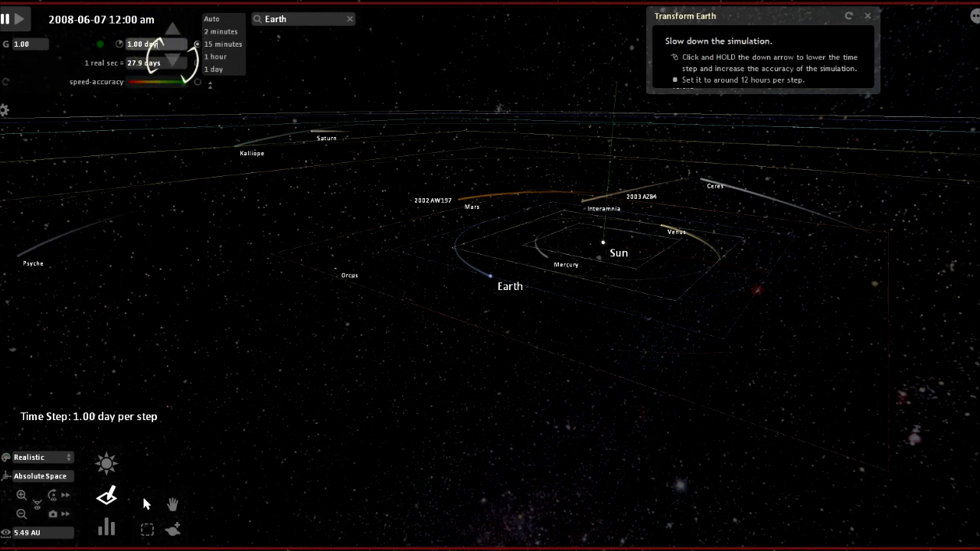
click(174, 63)
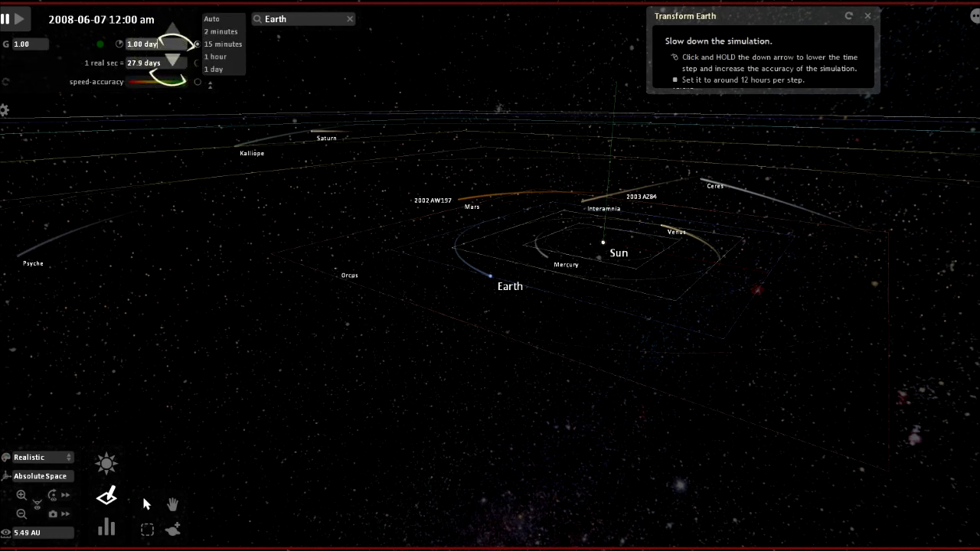
click(173, 63)
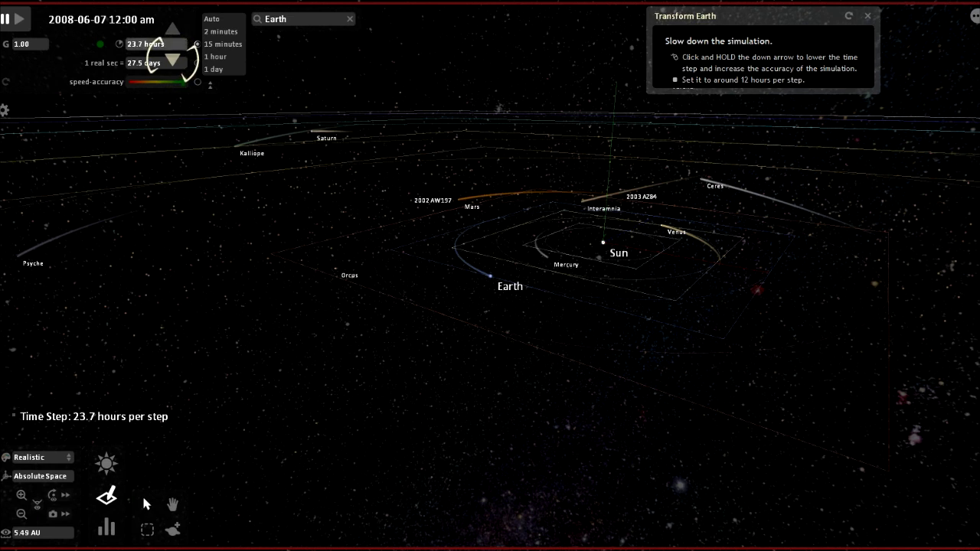
click(173, 63)
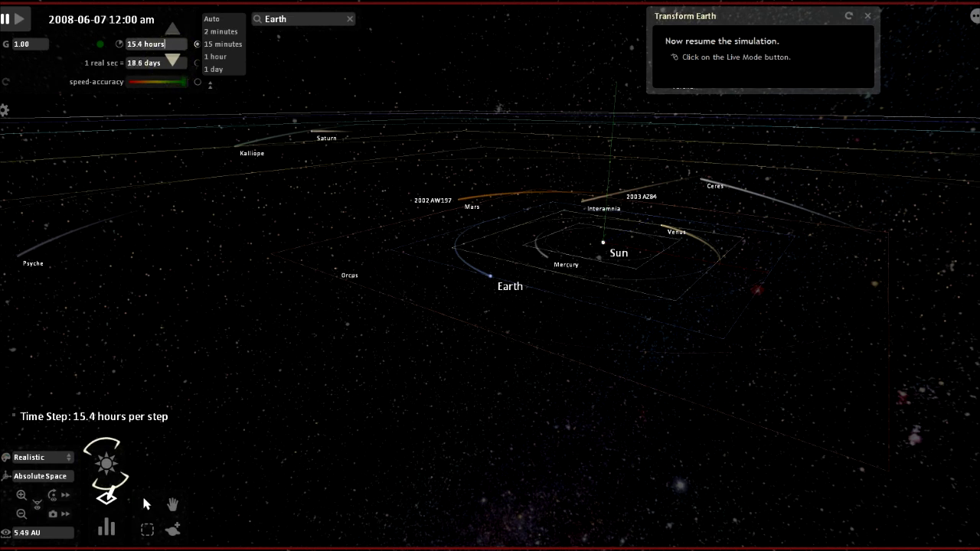
click(173, 59)
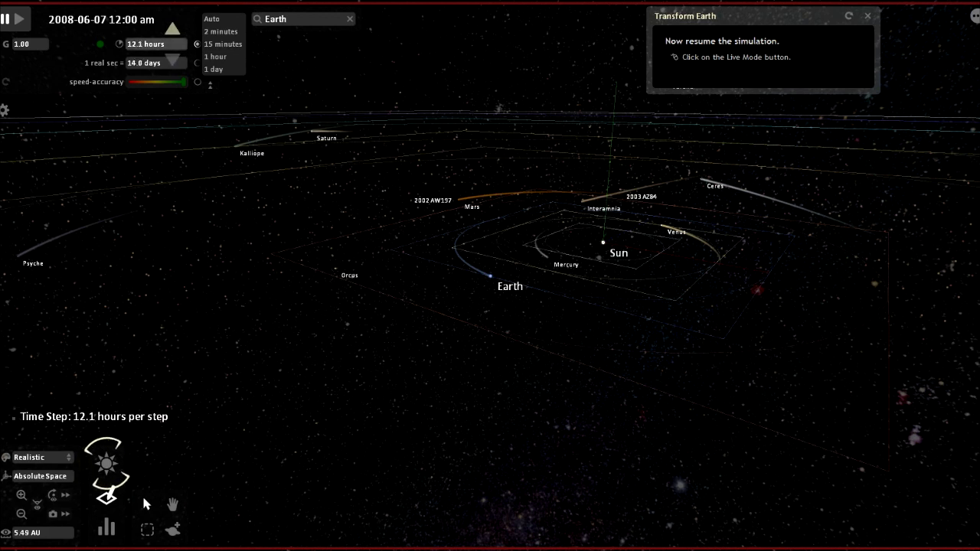
click(174, 68)
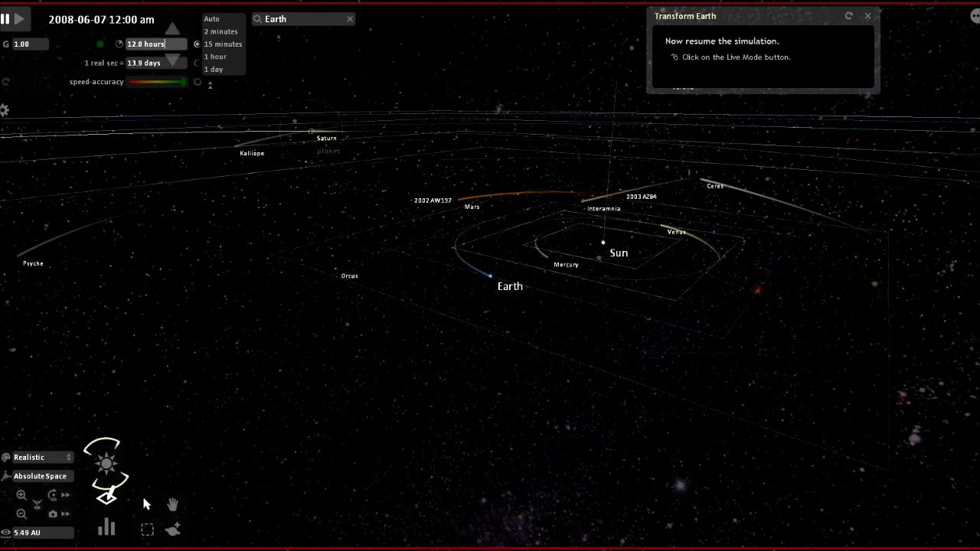
click(19, 19)
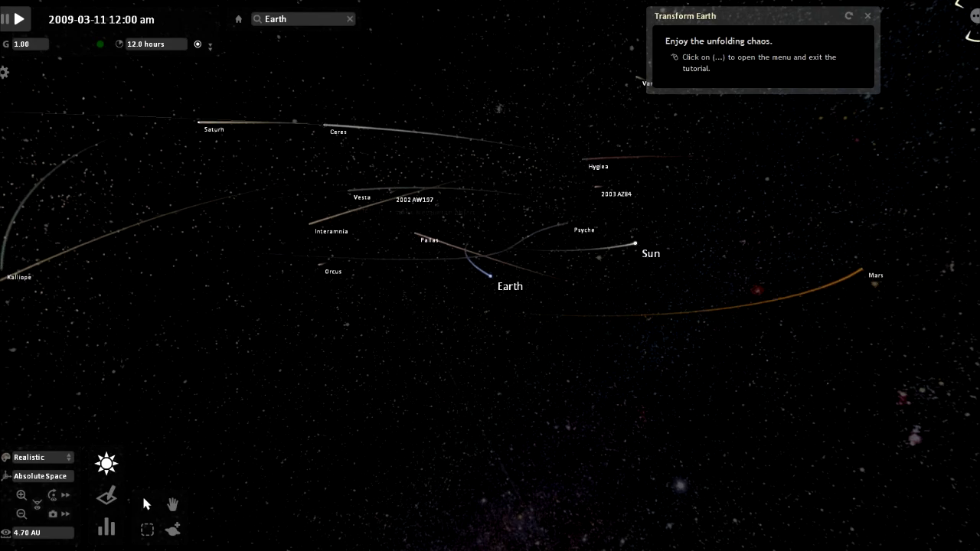
Select Mars once the orbits scatter to show its properties and orbital elements
click(18, 18)
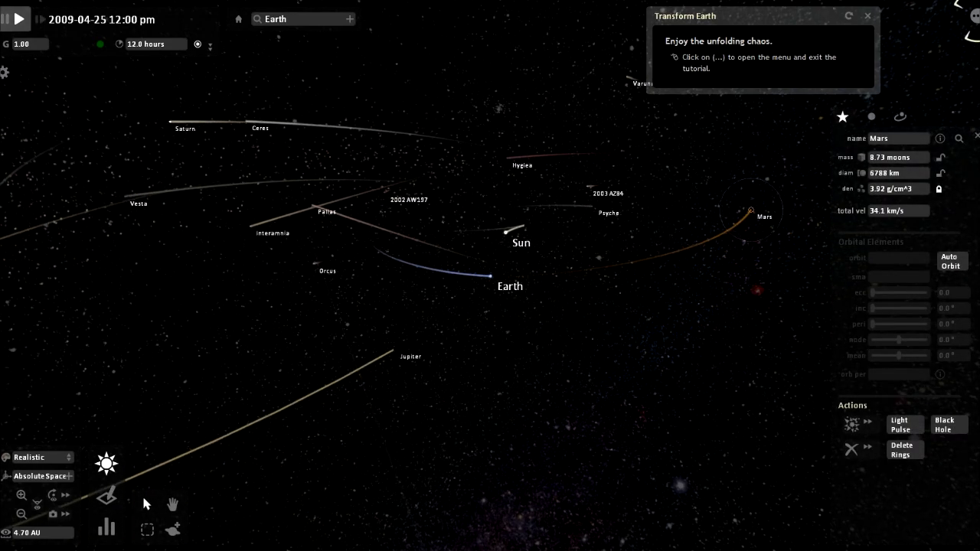
Resume the simulation, exit the tutorial via the main menu, and scroll the preset simulations
click(17, 19)
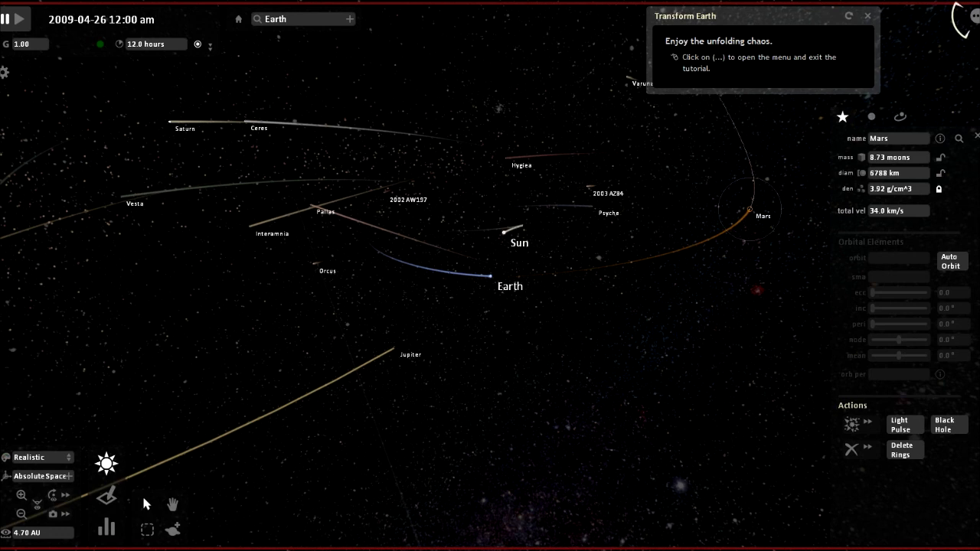
click(898, 157)
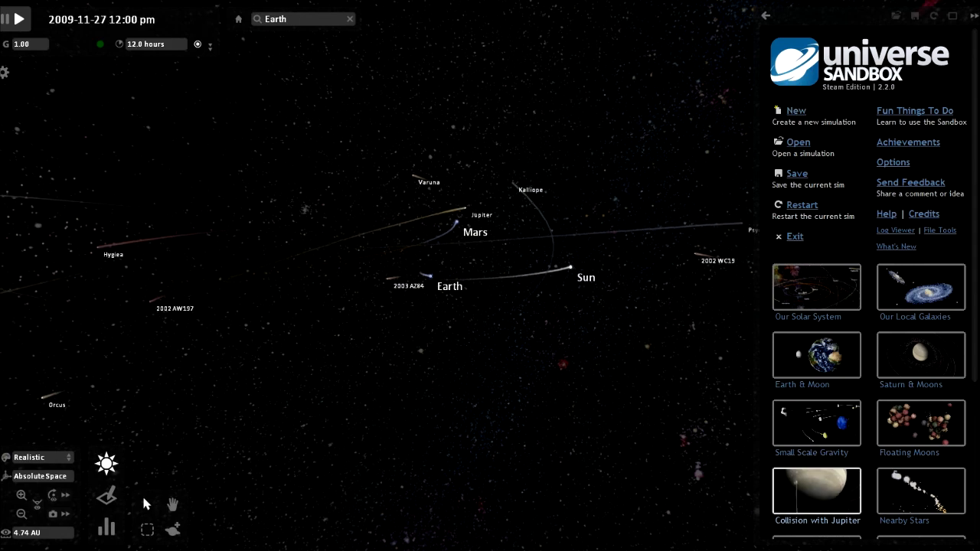
scroll(down, 3)
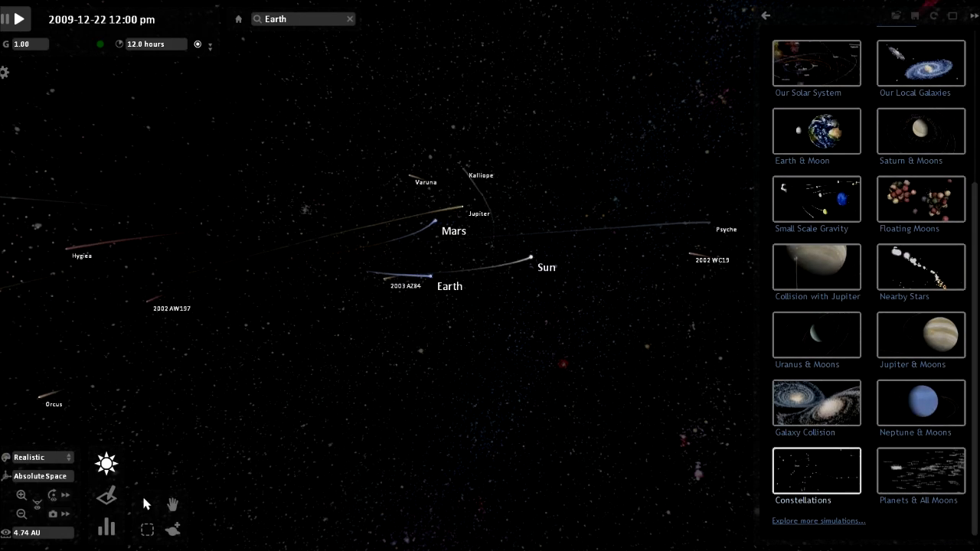